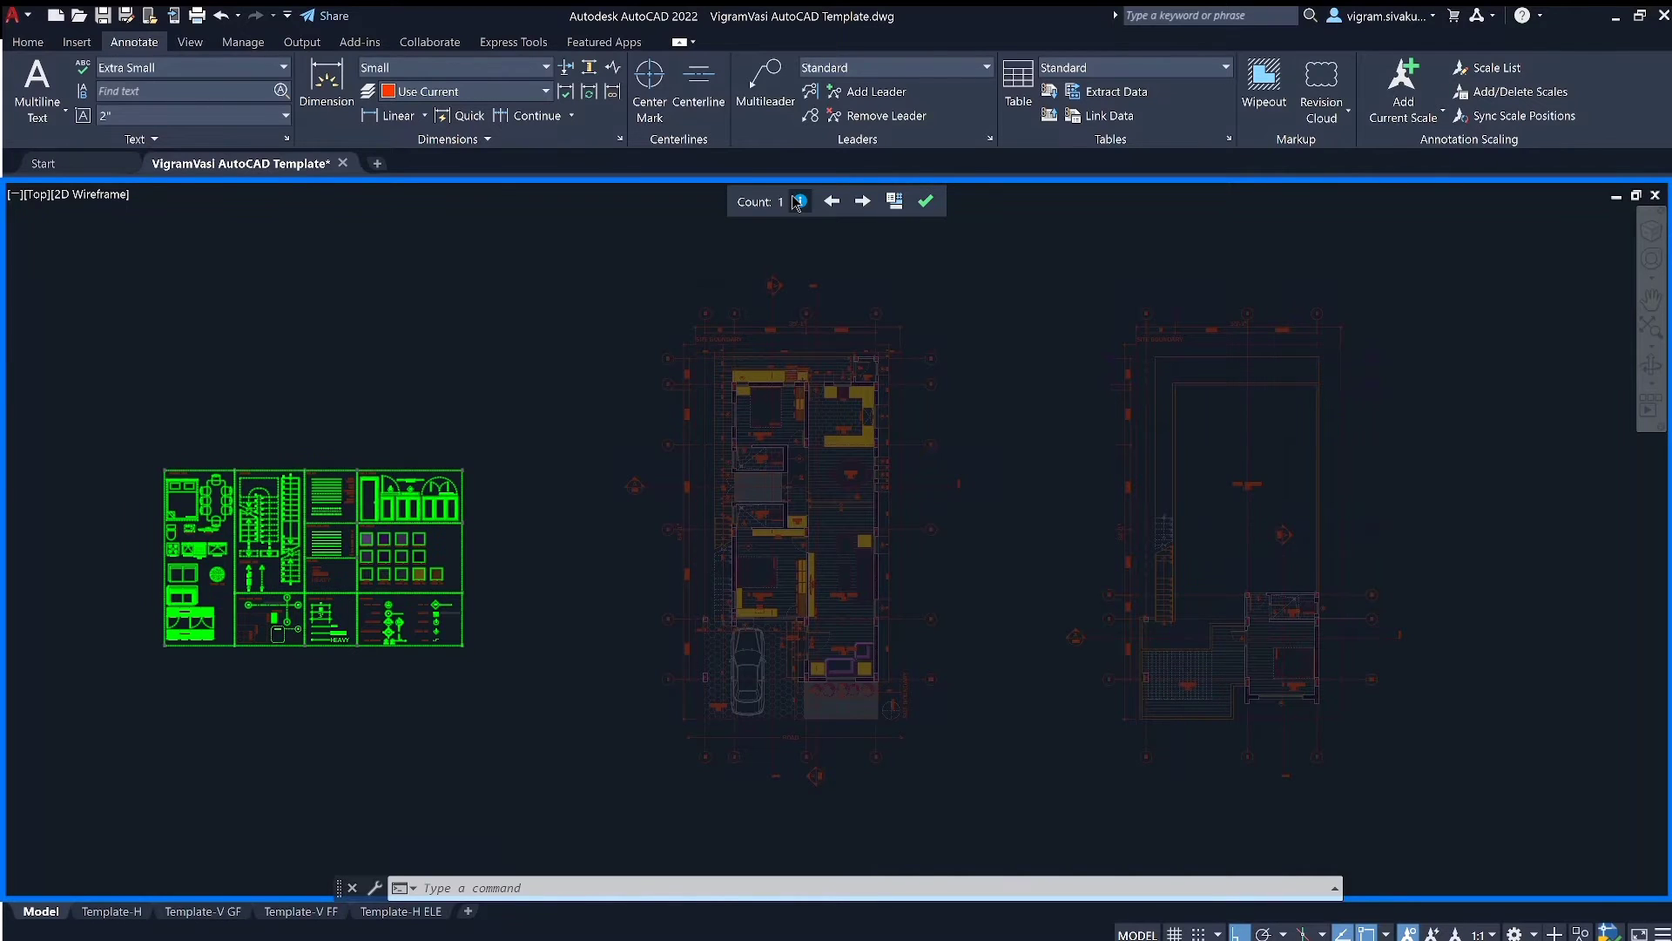
# Show the full block count list, then the Arrow block's count details and error report.
pyautogui.click(799, 200)
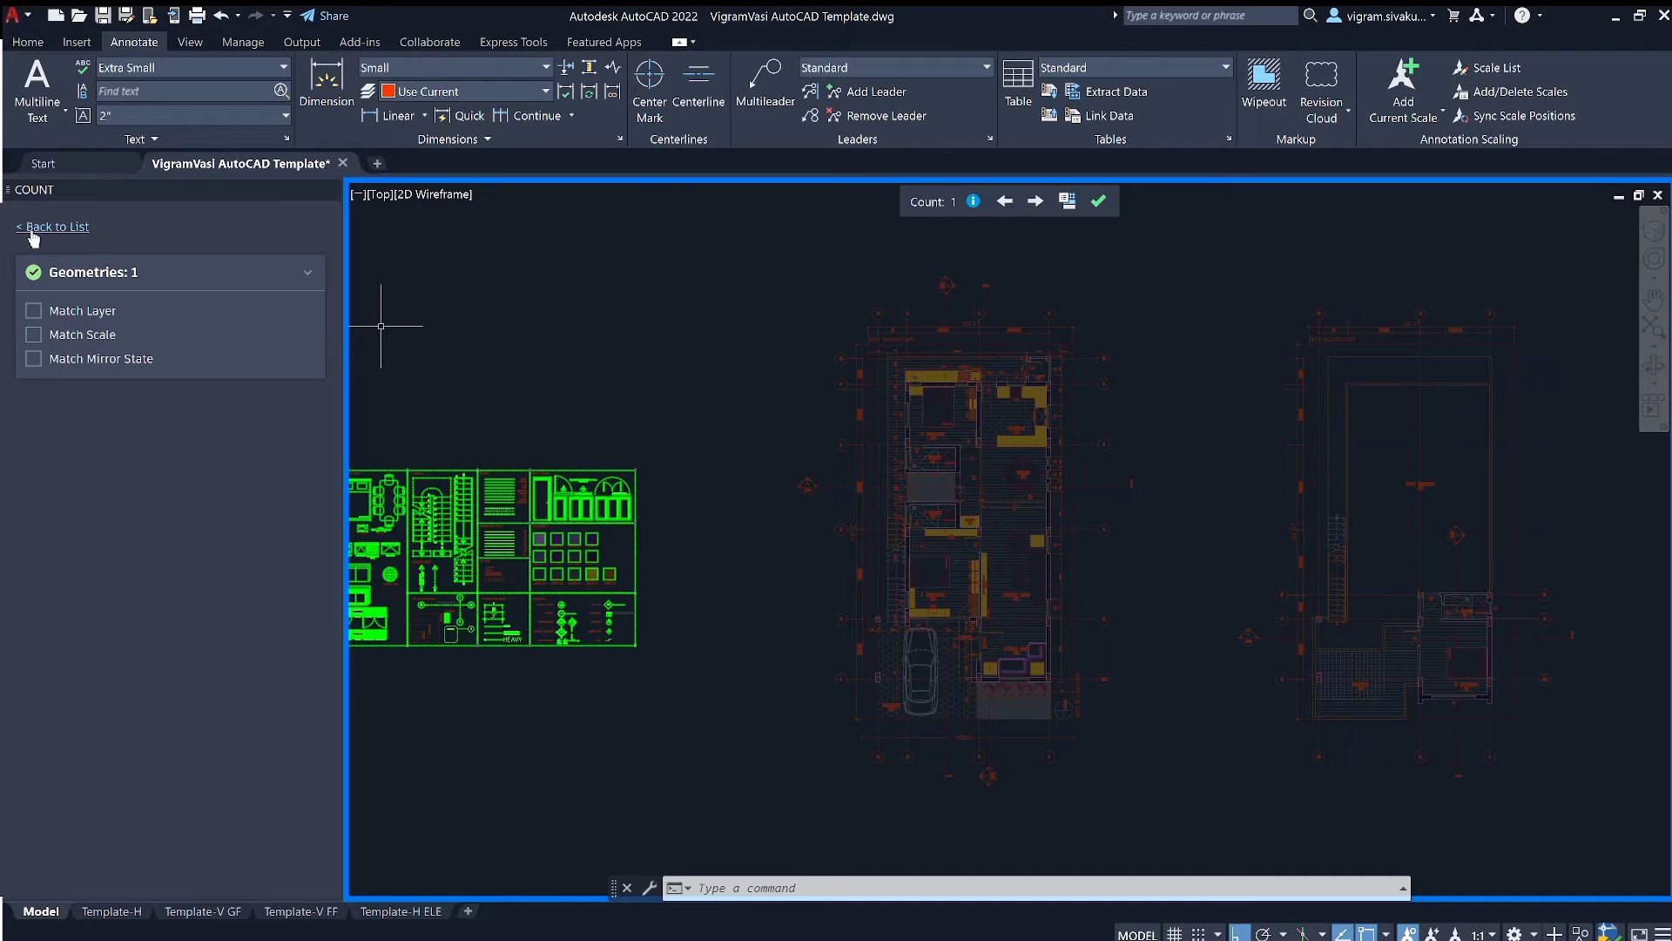
pyautogui.click(50, 226)
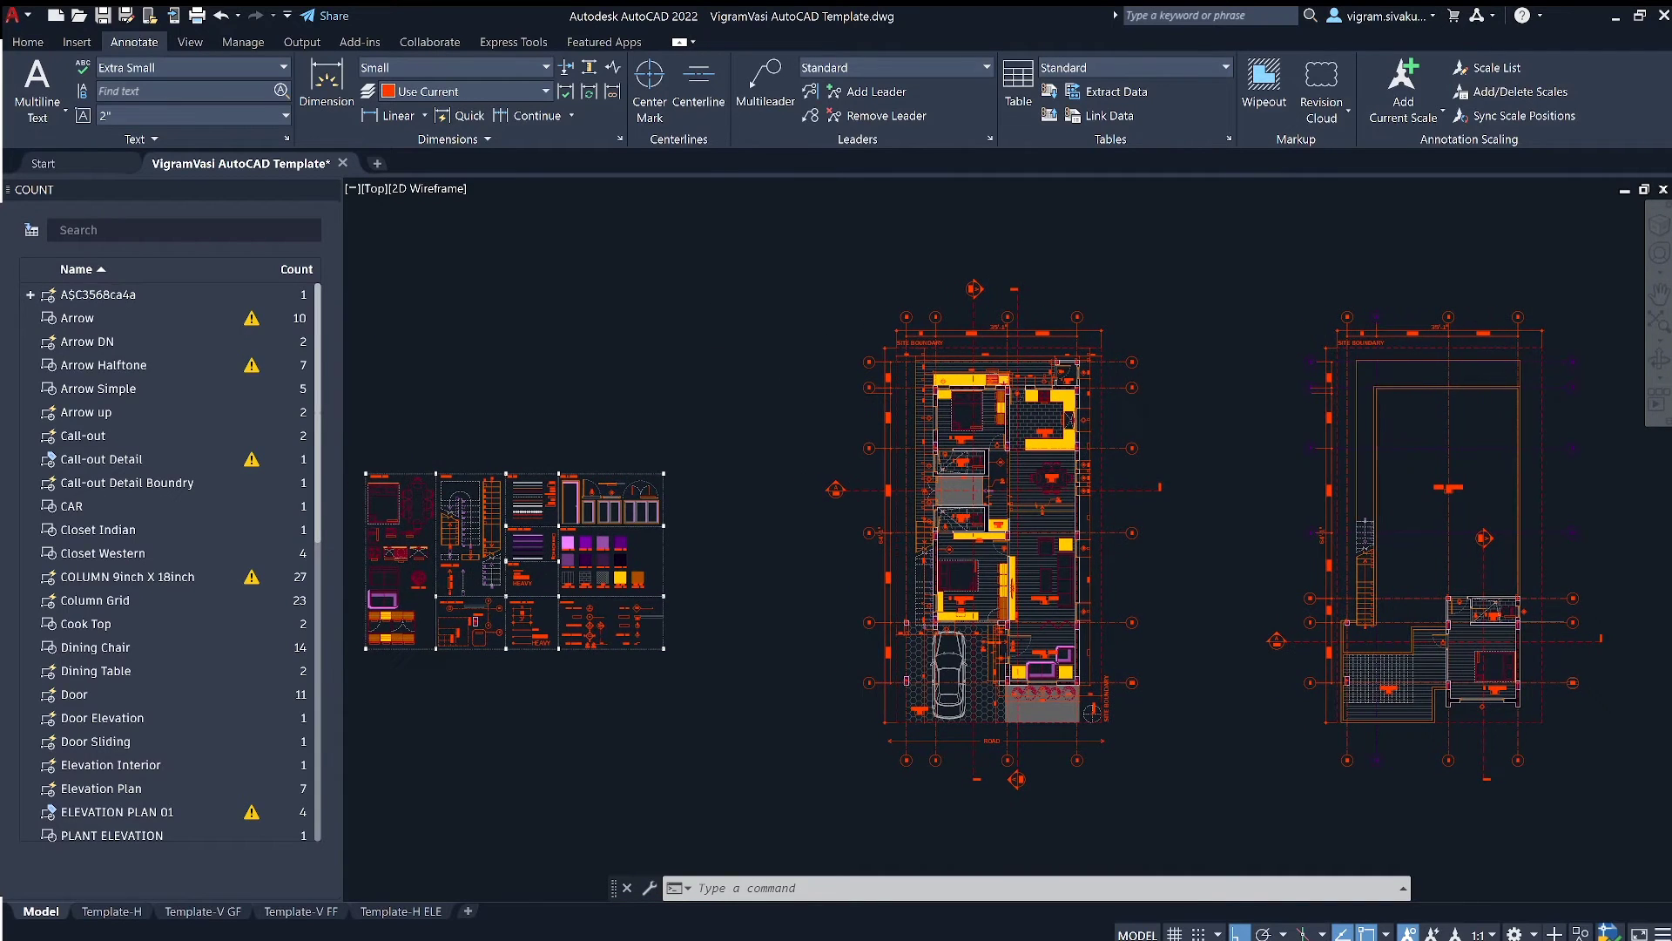
pyautogui.click(76, 317)
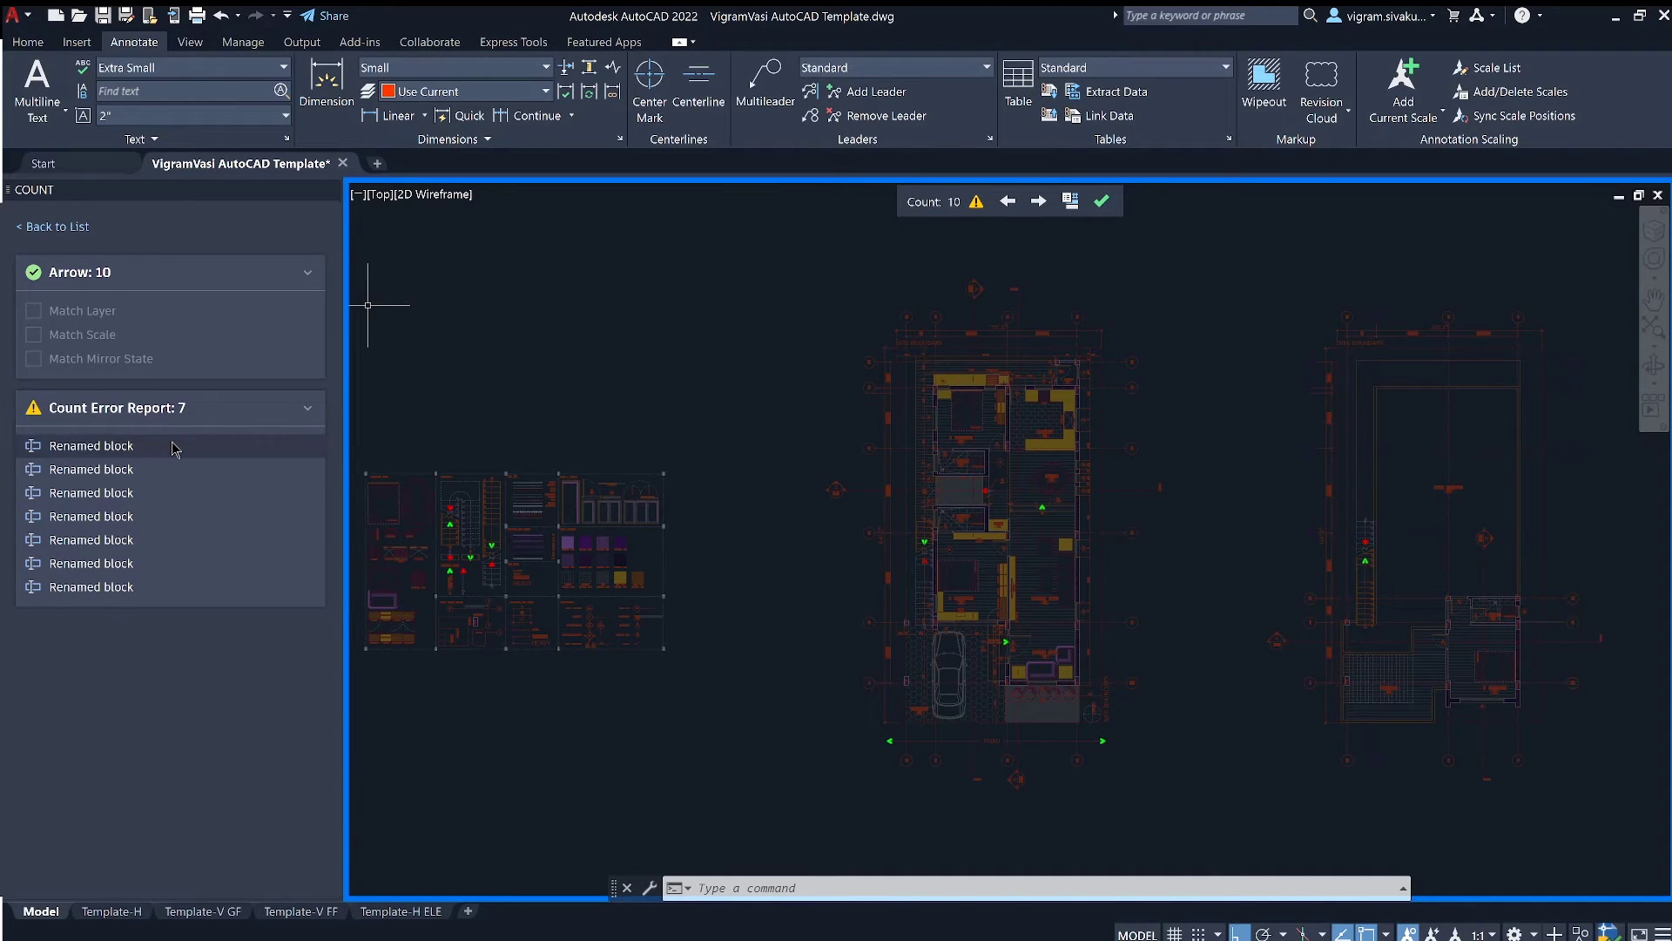
pyautogui.moveTo(166, 469)
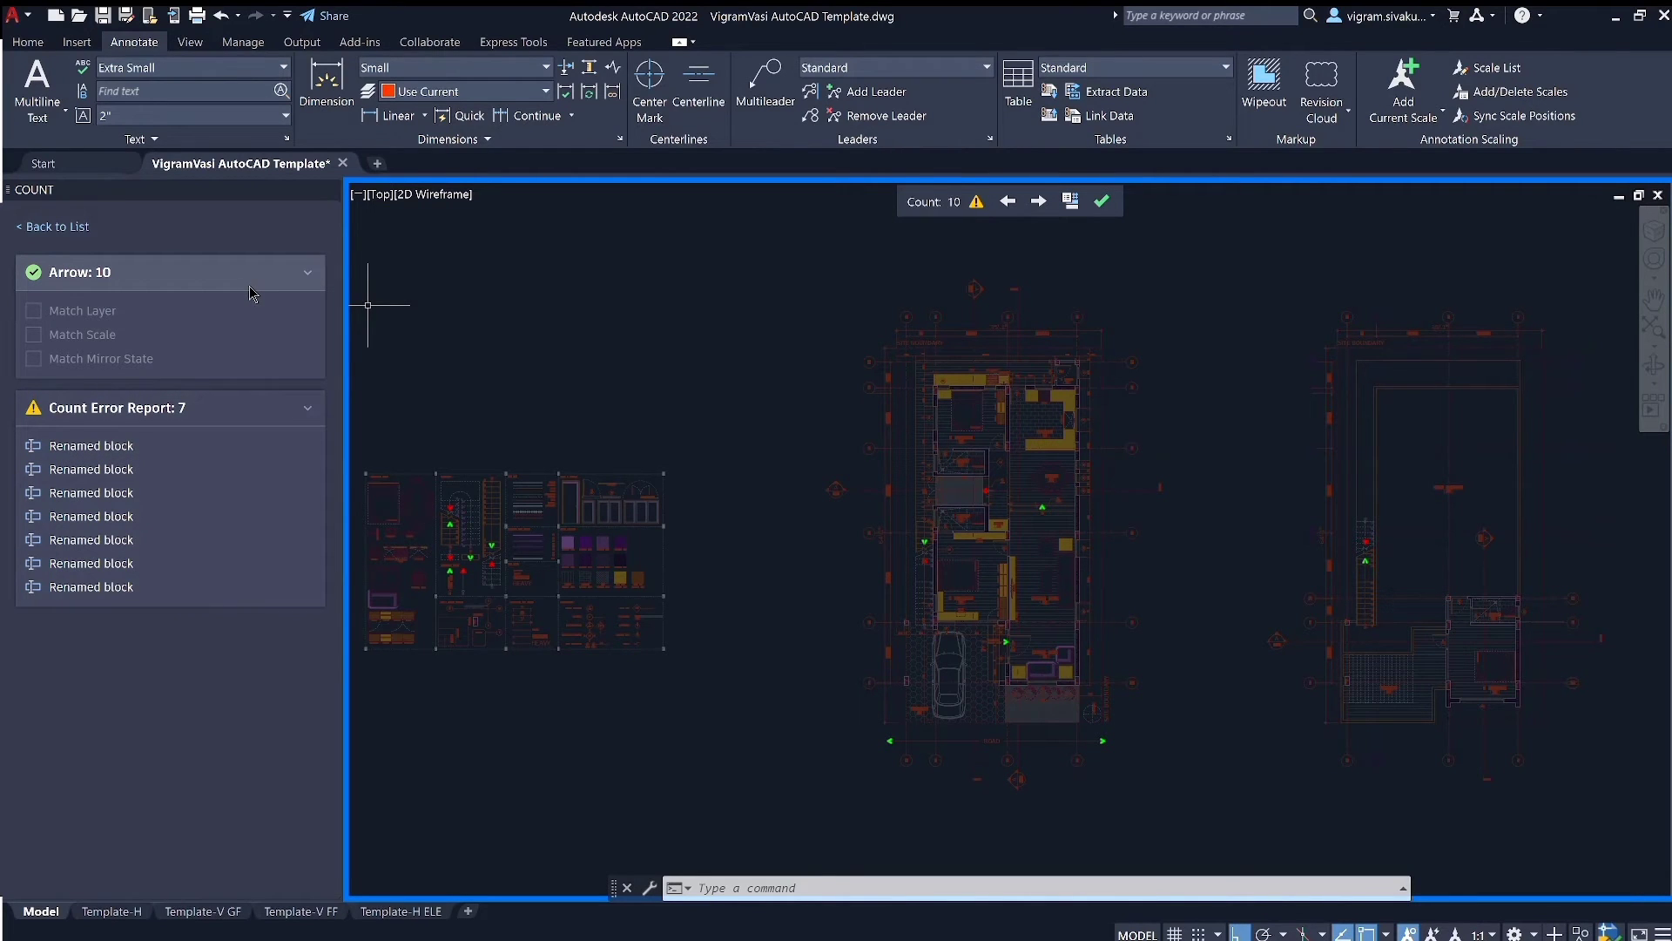
# Return to the block count list and close the count preview with Dining Chair highlighted.
pyautogui.click(52, 226)
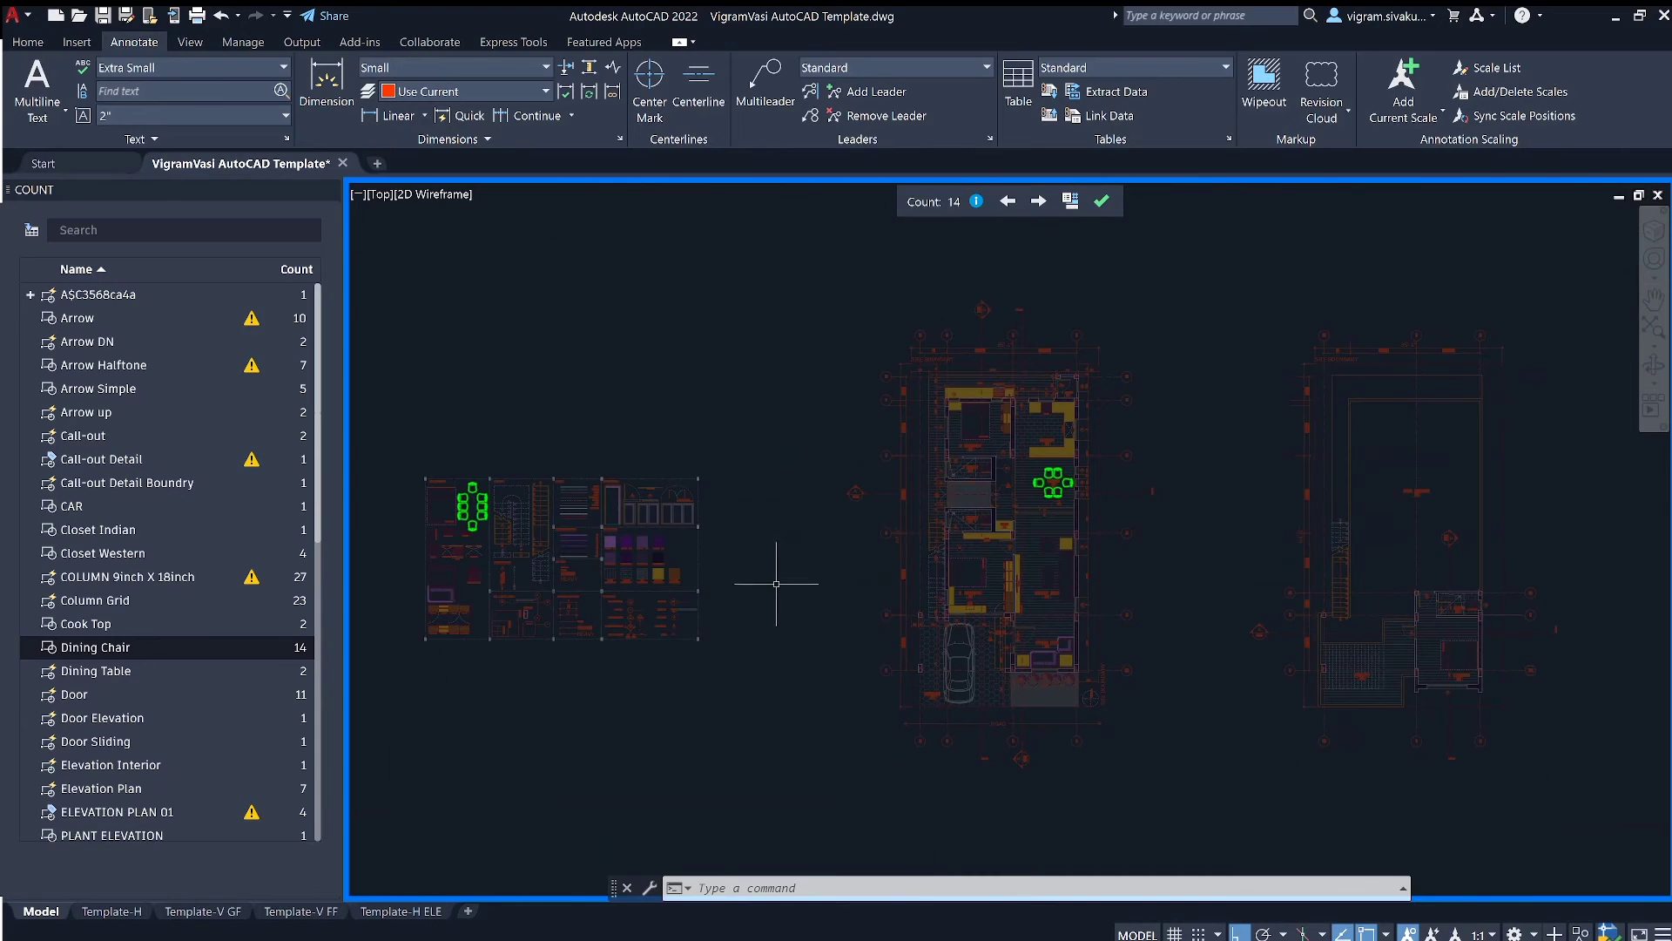
pyautogui.click(1101, 200)
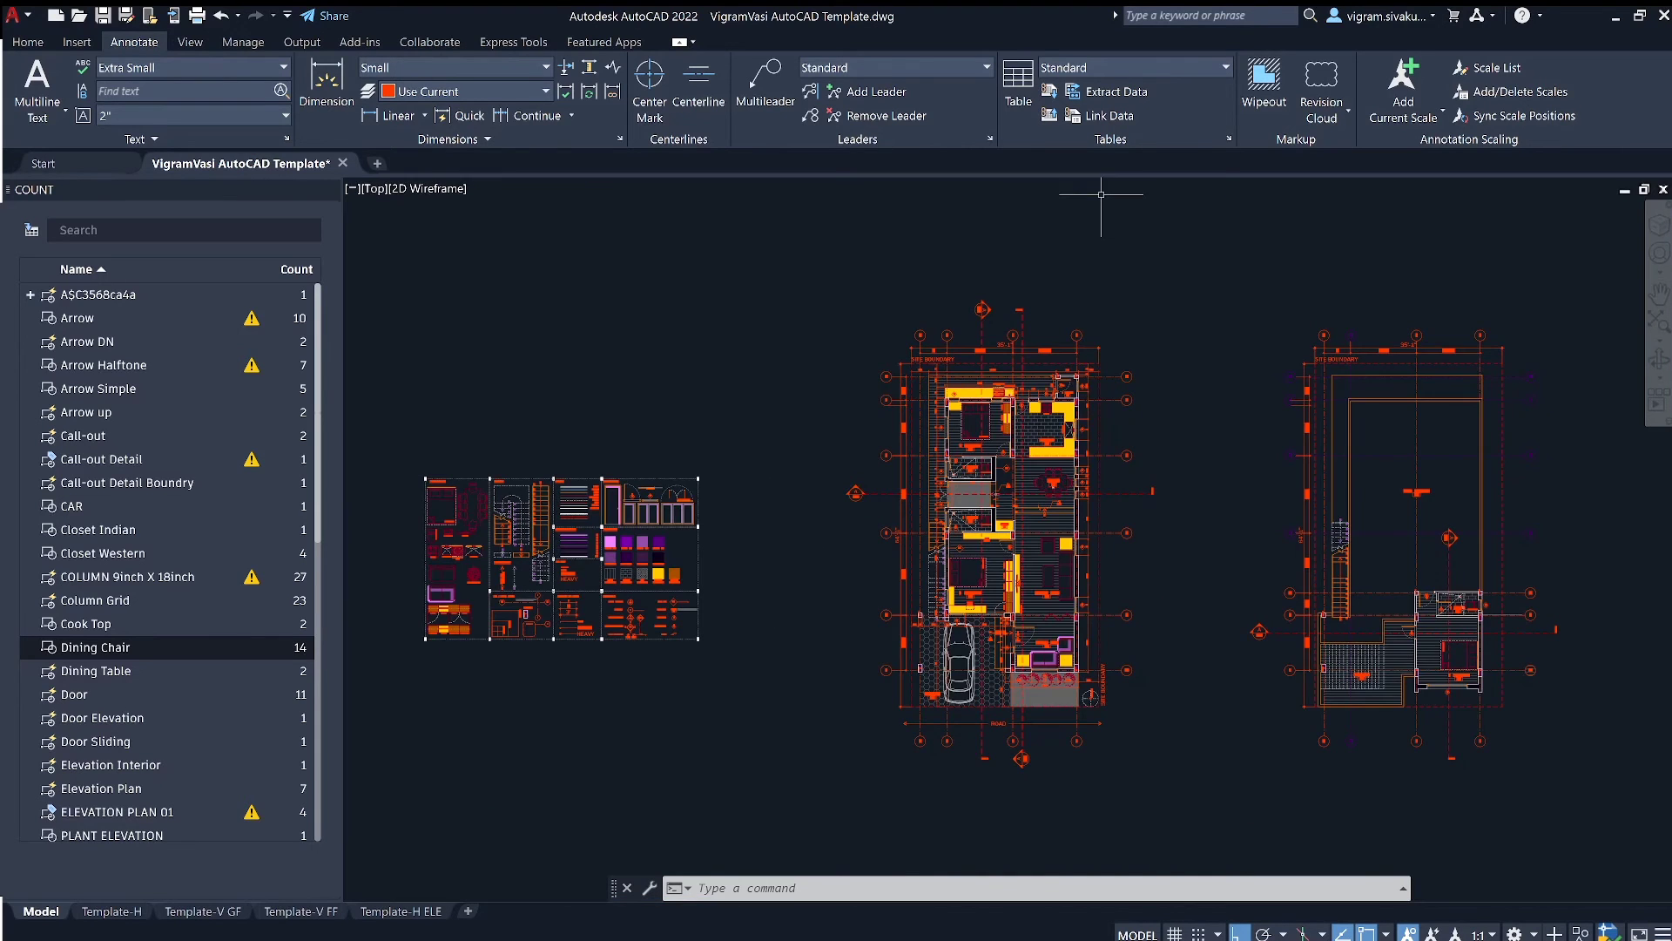